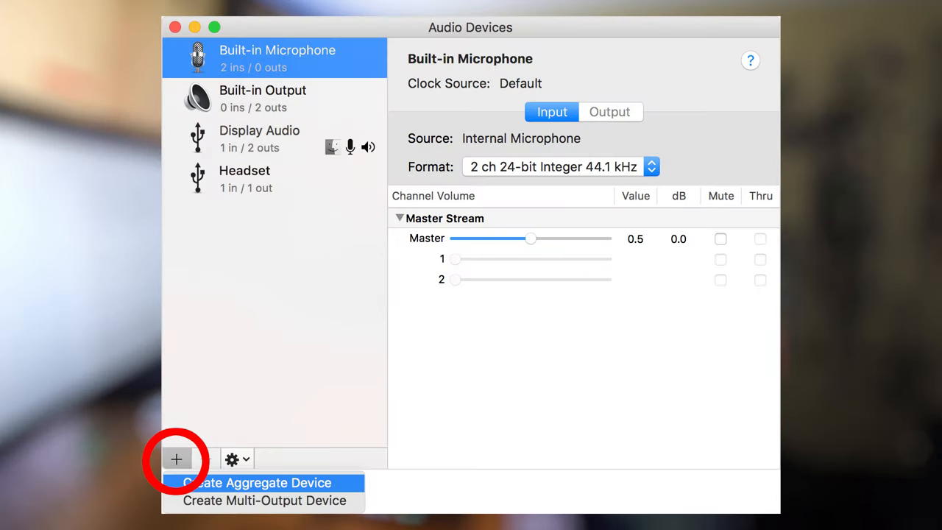
- Use the + button in Audio Devices to offer aggregate or multi-output device creation
{"action": "left_click", "coordinate": [256, 483]}
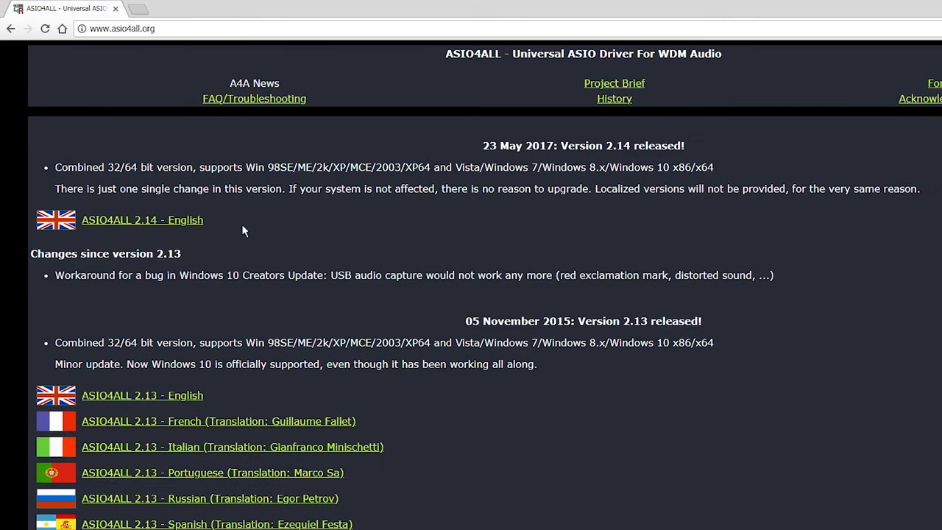
{"action": "mouse_move", "coordinate": [199, 221]}
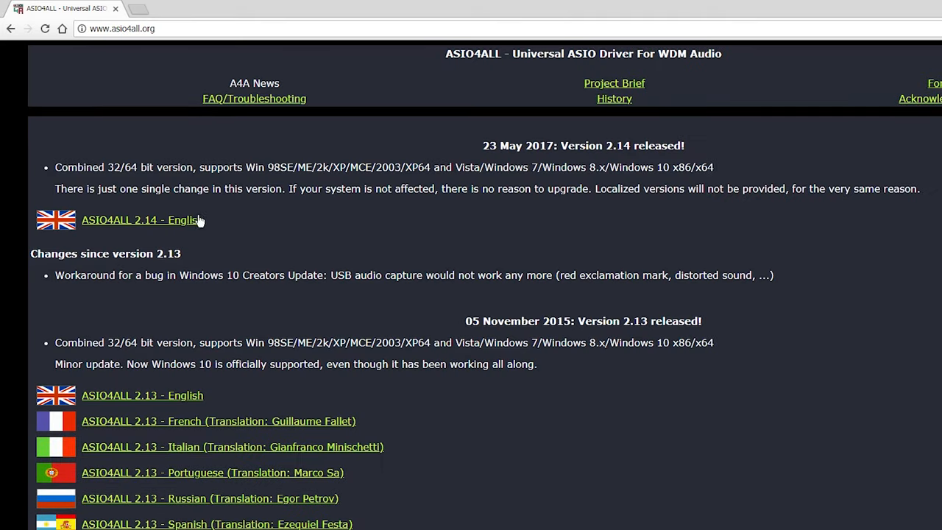
{"action": "mouse_move", "coordinate": [269, 259]}
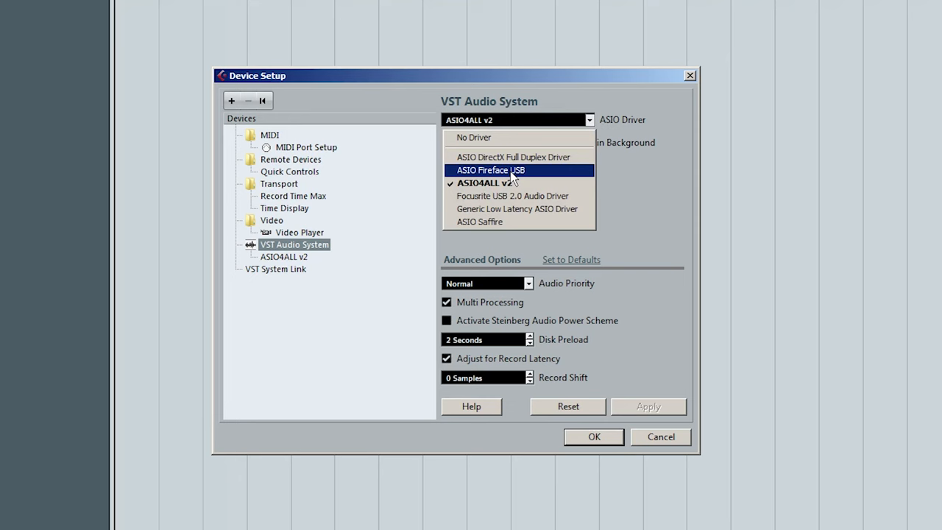
{"action": "mouse_move", "coordinate": [504, 183]}
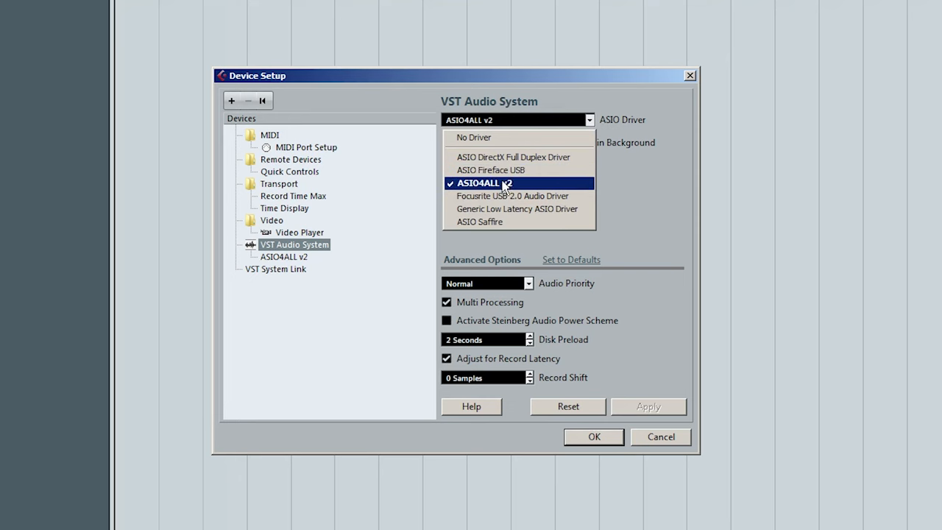
- Choose ASIO4ALL v2 as the VST Audio System ASIO driver
{"action": "left_click", "coordinate": [484, 183]}
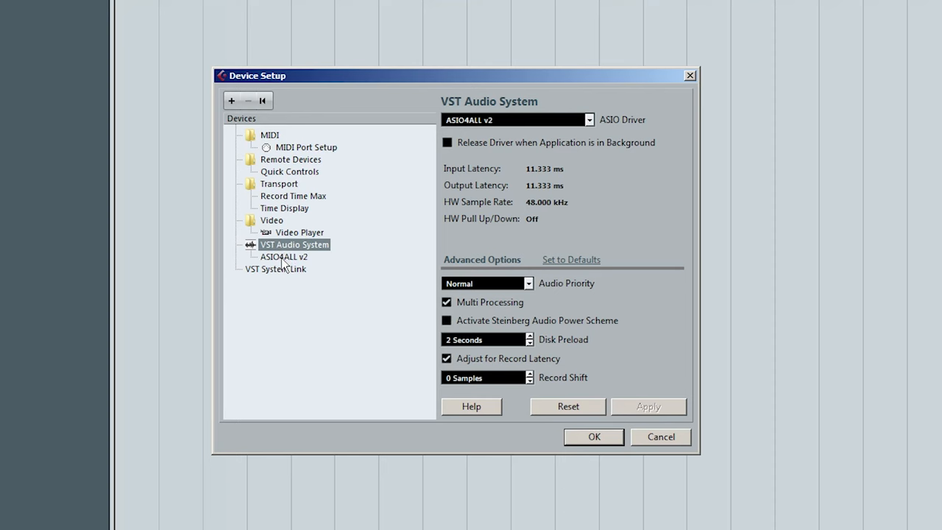
- Review the ASIO4ALL v2 Babyface Analog ports, then confirm and close Device Setup
{"action": "left_click", "coordinate": [284, 256]}
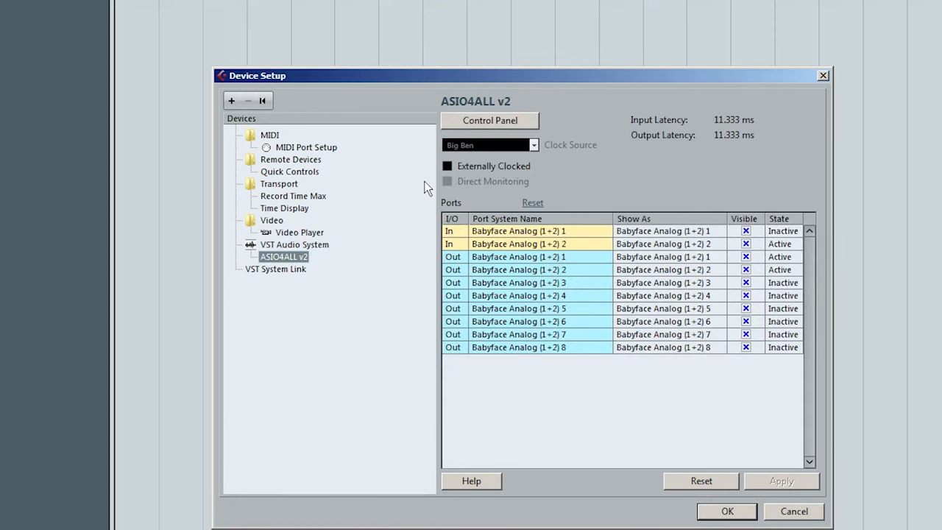
{"action": "mouse_move", "coordinate": [595, 287]}
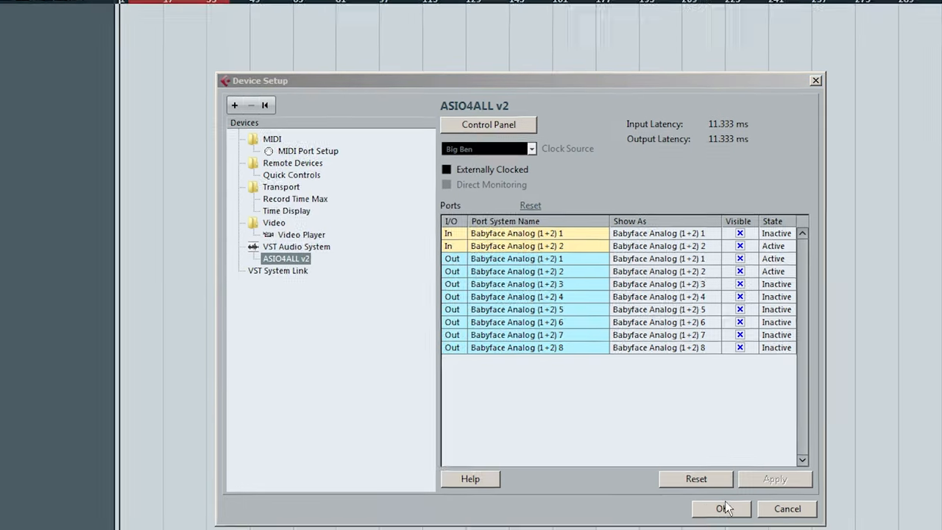
{"action": "left_click", "coordinate": [721, 509]}
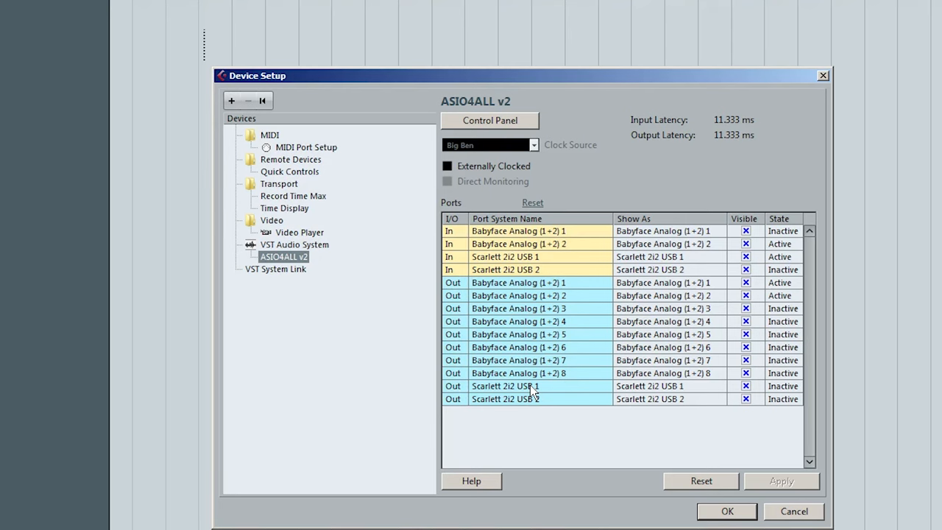
- Open the ASIO4ALL v2.14 control panel from Cubase's Device Setup
{"action": "left_click", "coordinate": [490, 120]}
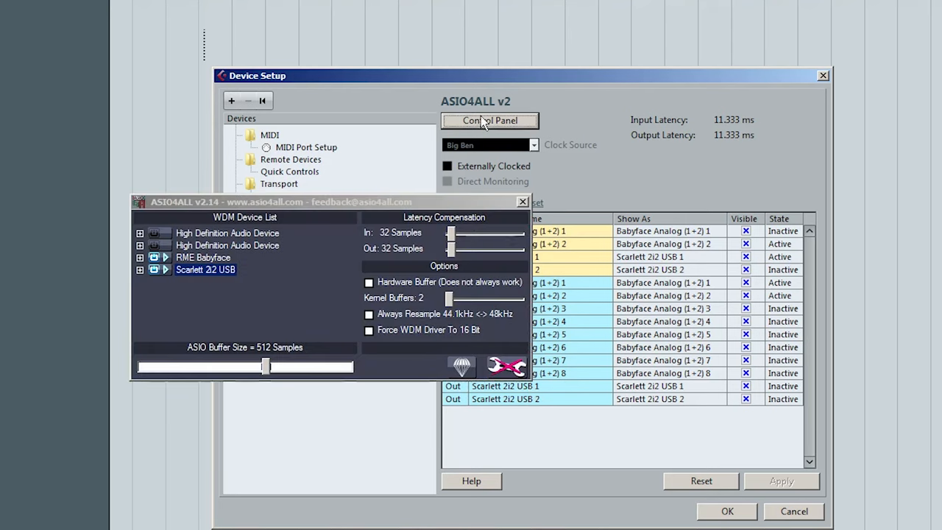